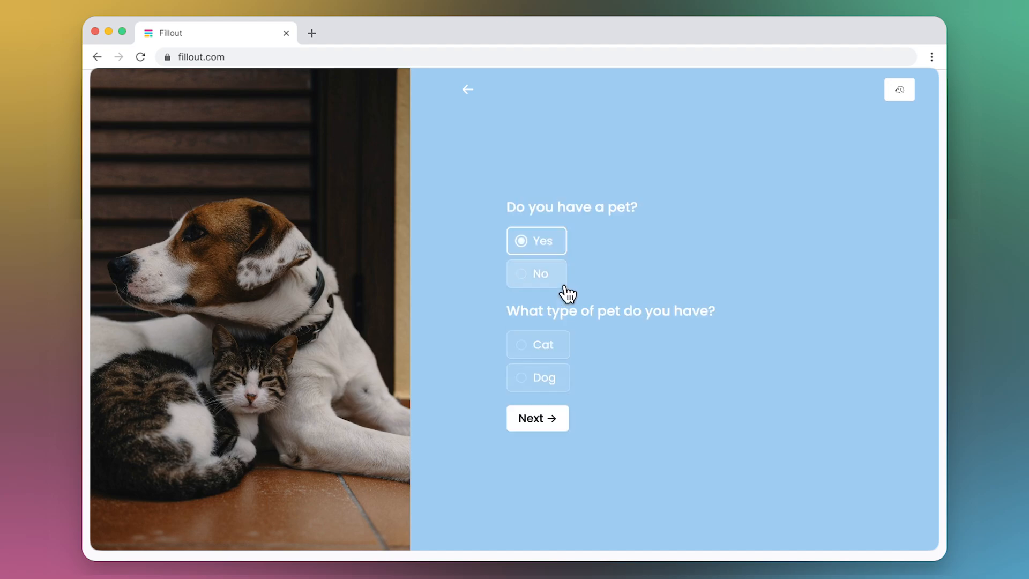
pyautogui.moveTo(601, 385)
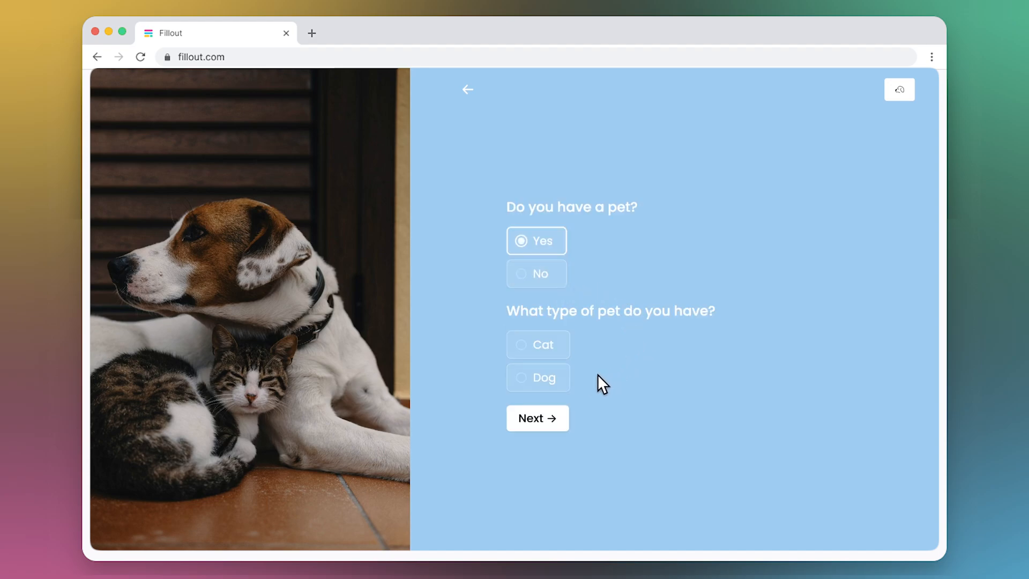
# Advance the preview to the Dog Order List and tick Rover's Pupcakes.
pyautogui.click(537, 418)
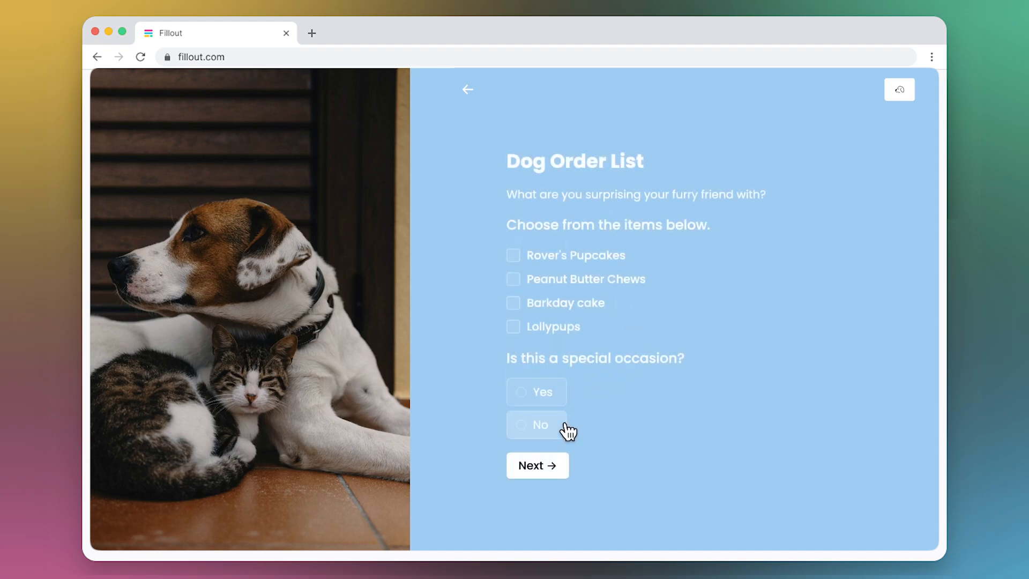
pyautogui.moveTo(519, 263)
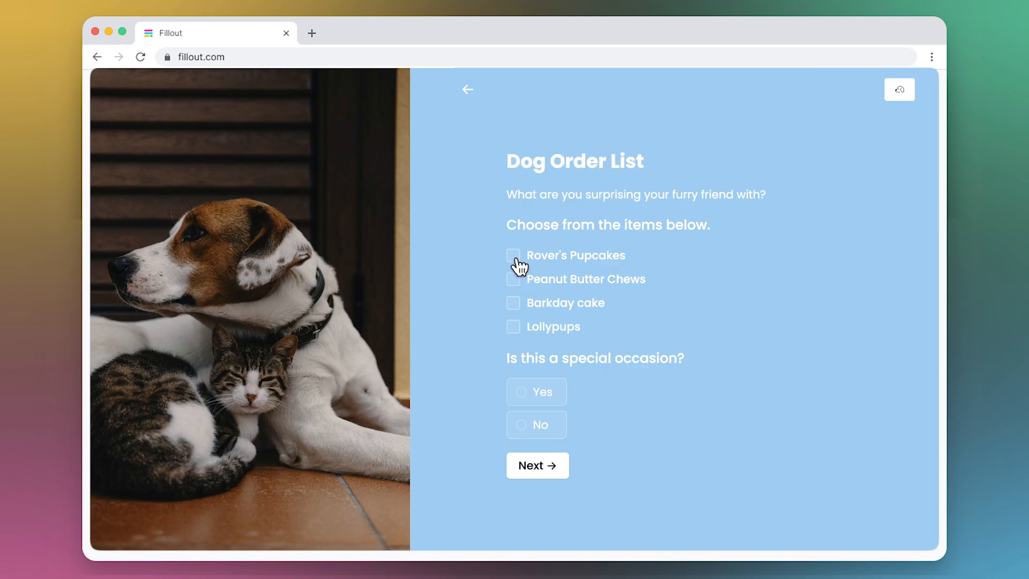
pyautogui.click(467, 89)
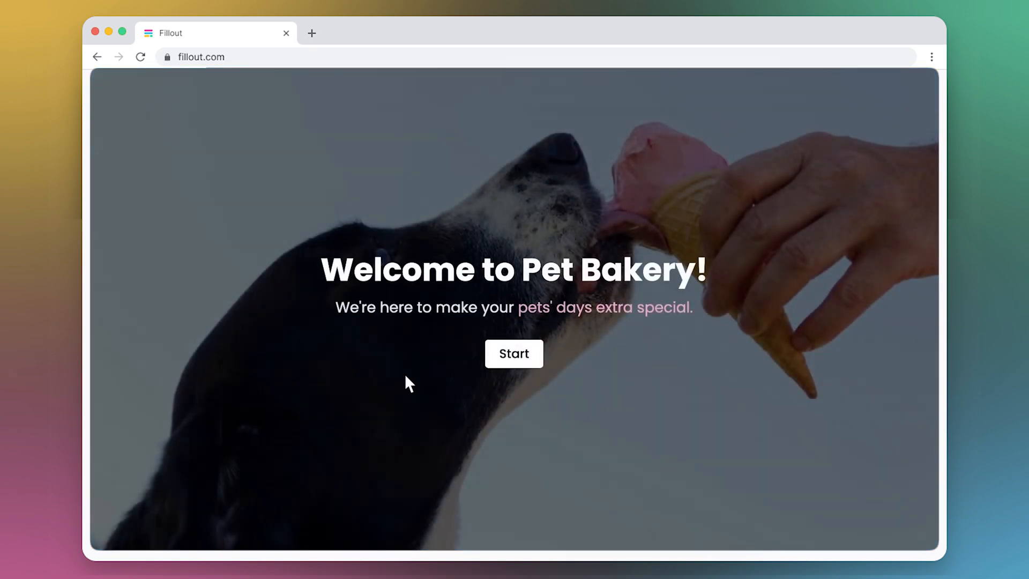
# Start the pet form and answer Yes, Dog, Short-haired, then continue past the pet questions.
pyautogui.click(513, 354)
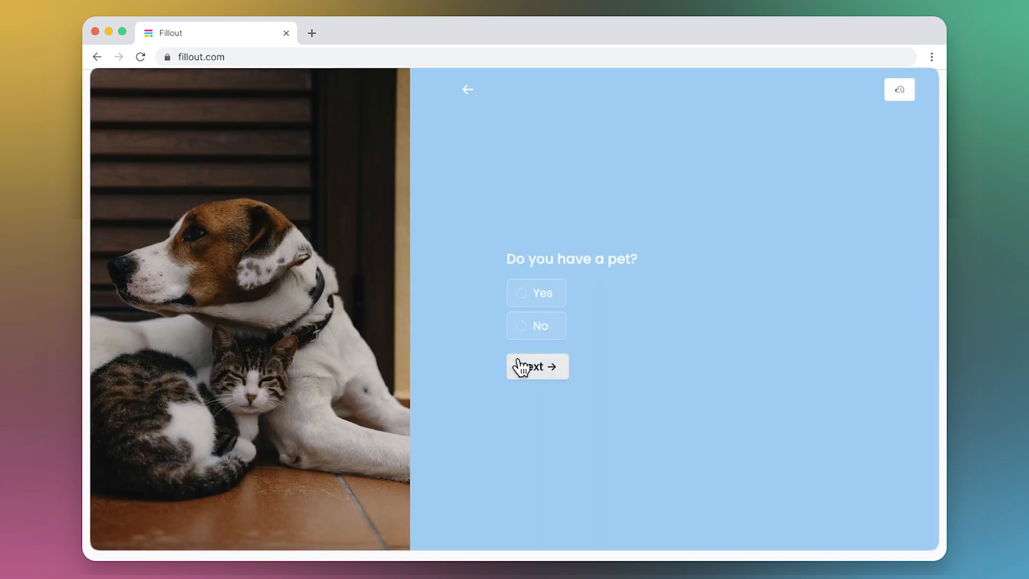
pyautogui.click(536, 293)
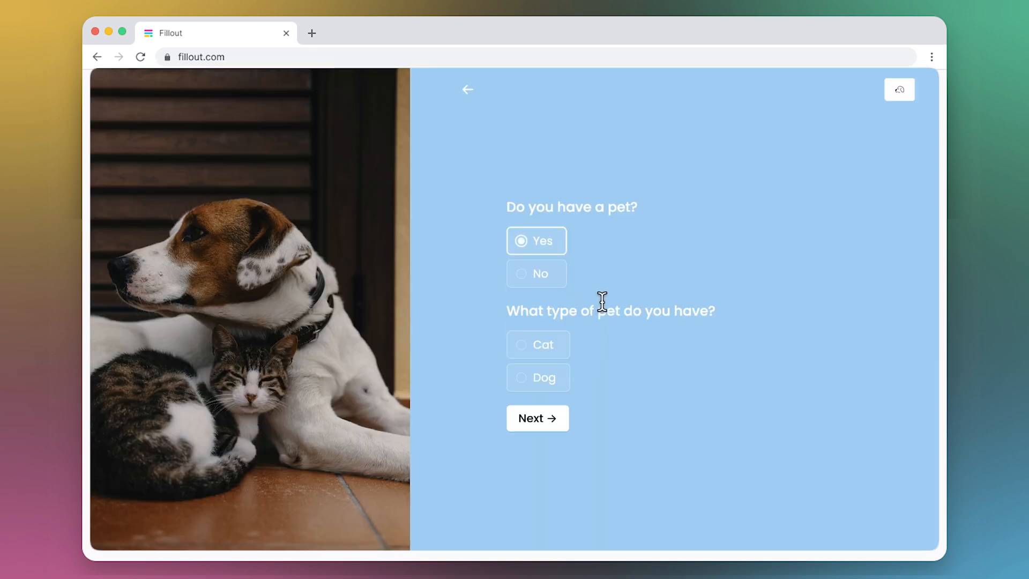
pyautogui.moveTo(575, 388)
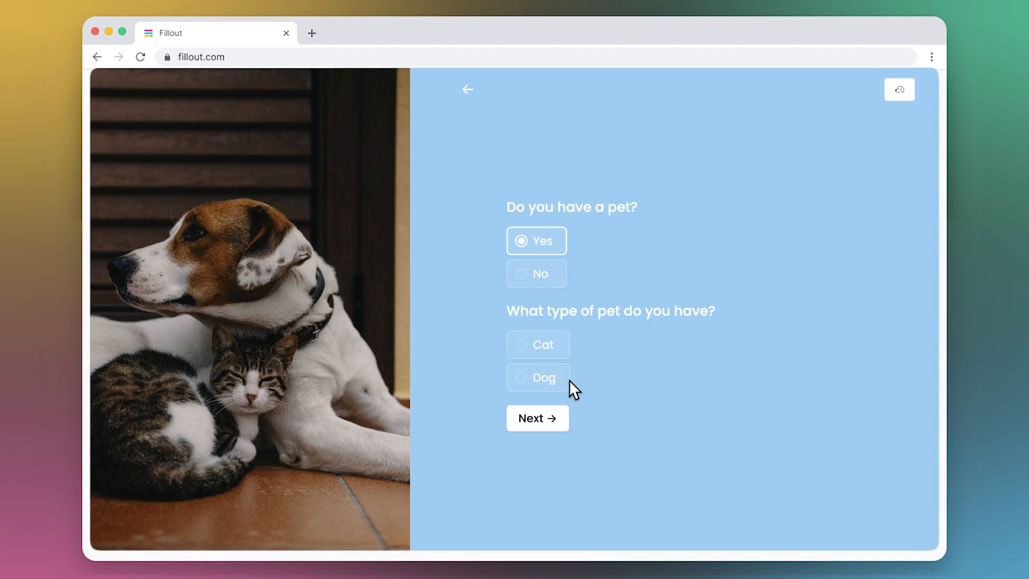
pyautogui.click(537, 376)
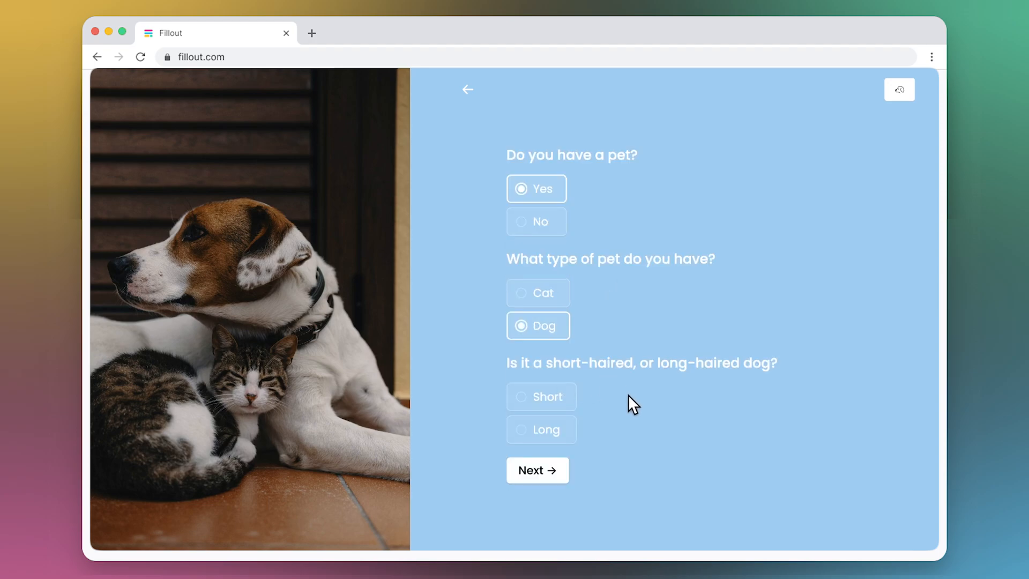
pyautogui.click(540, 396)
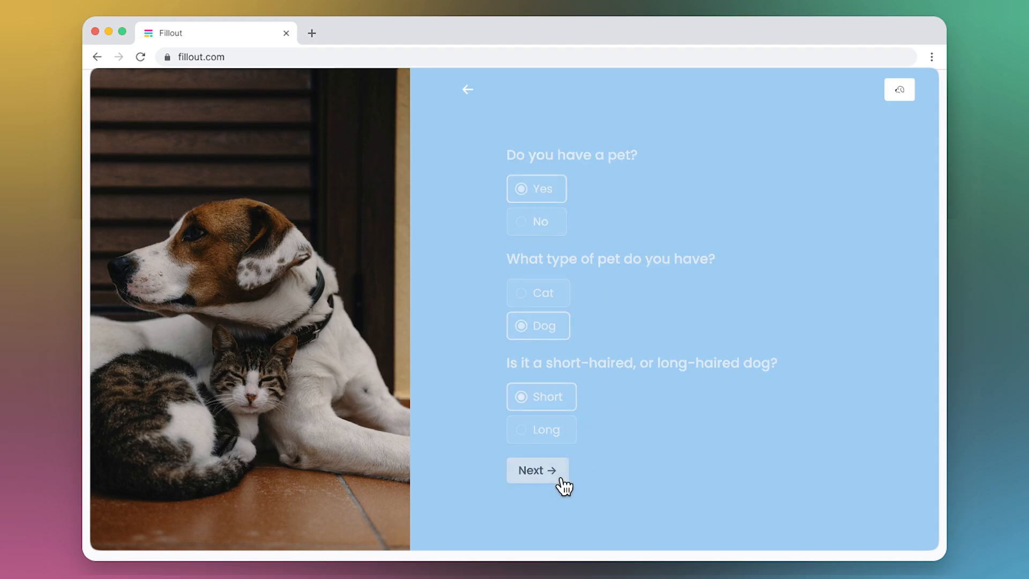
pyautogui.click(537, 470)
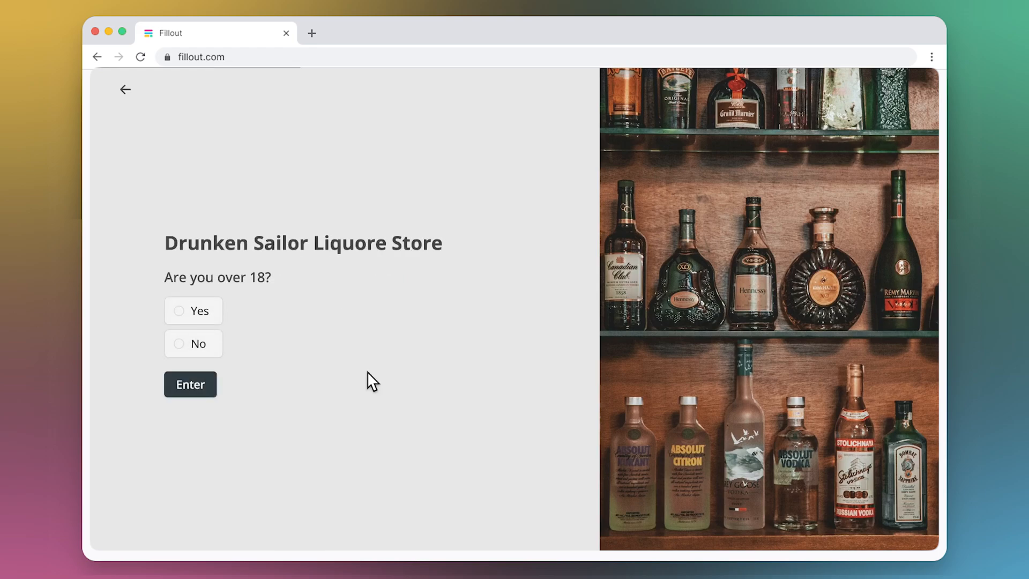
pyautogui.moveTo(205, 352)
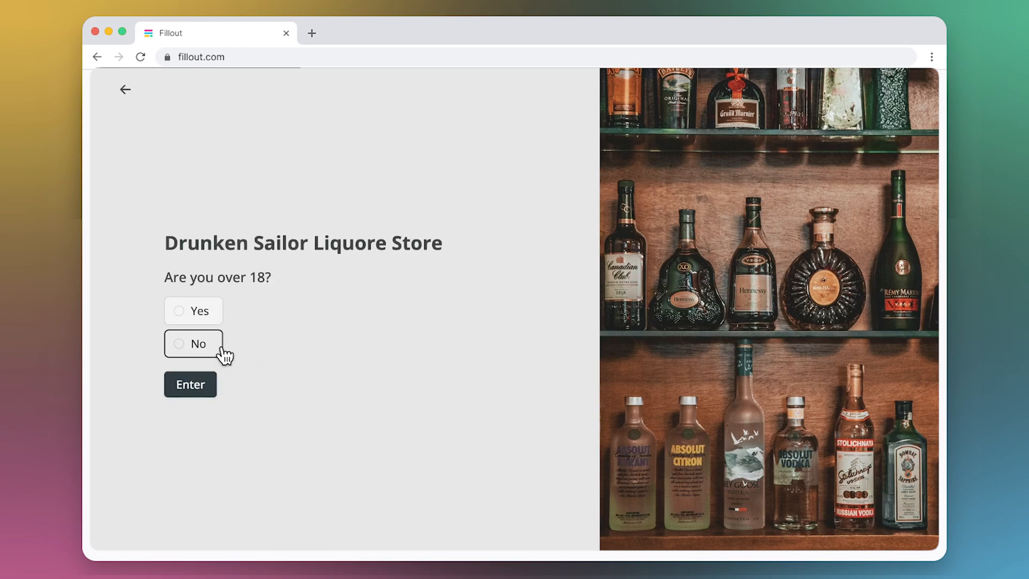
# Answer No to the age check and select Business cards to price them at 25.
pyautogui.click(190, 384)
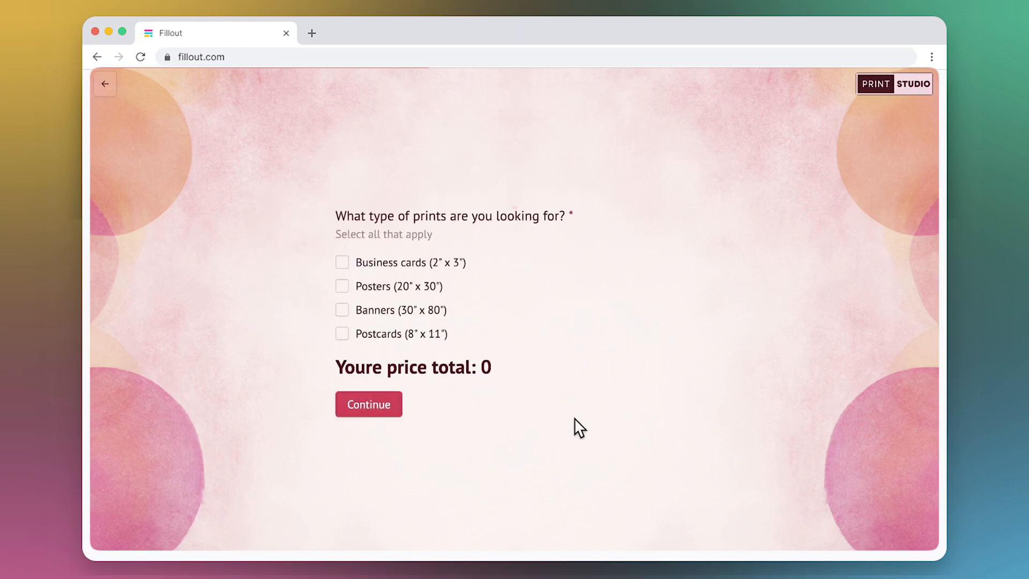
pyautogui.click(342, 261)
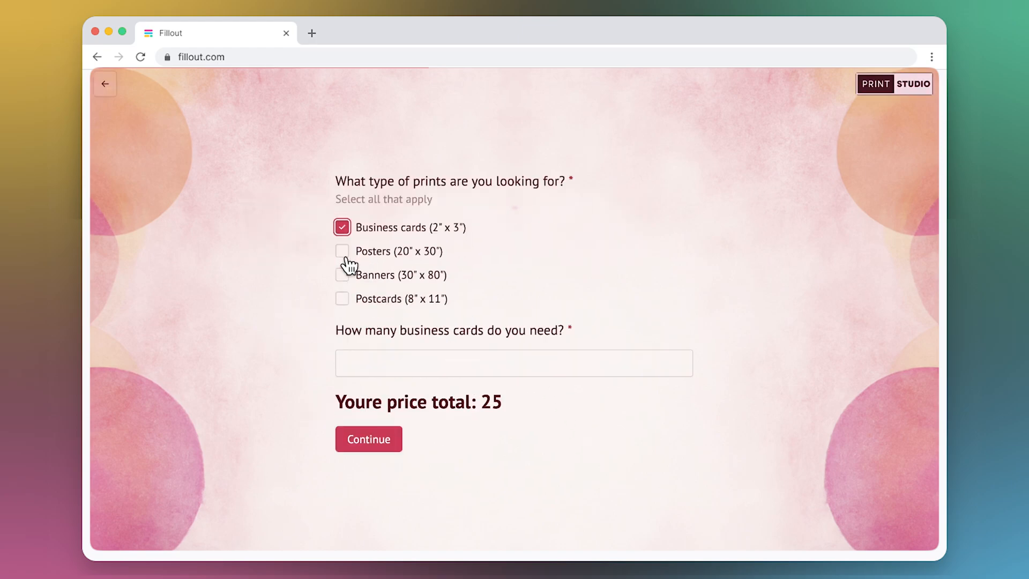
pyautogui.click(513, 364)
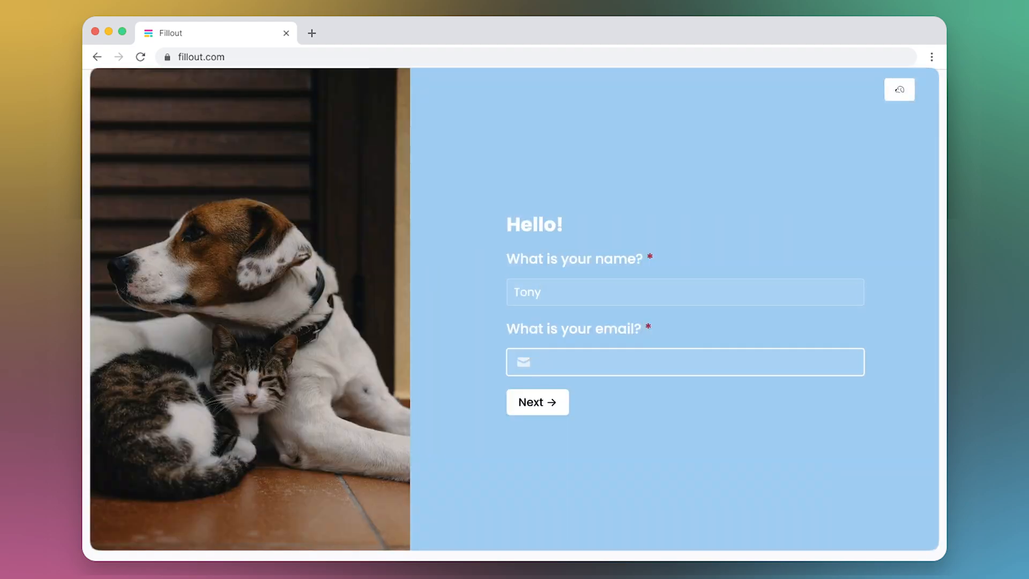
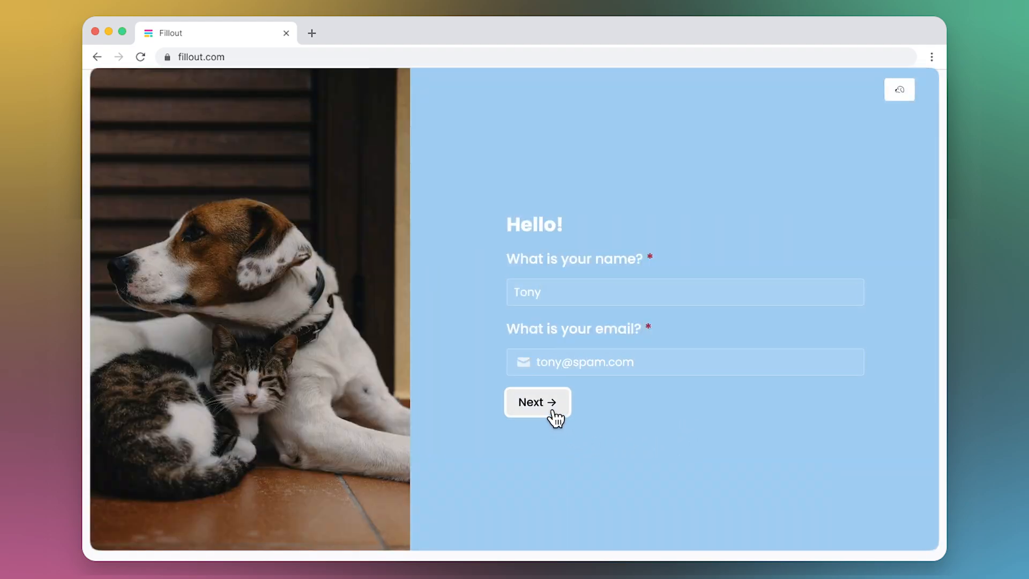
pyautogui.click(537, 402)
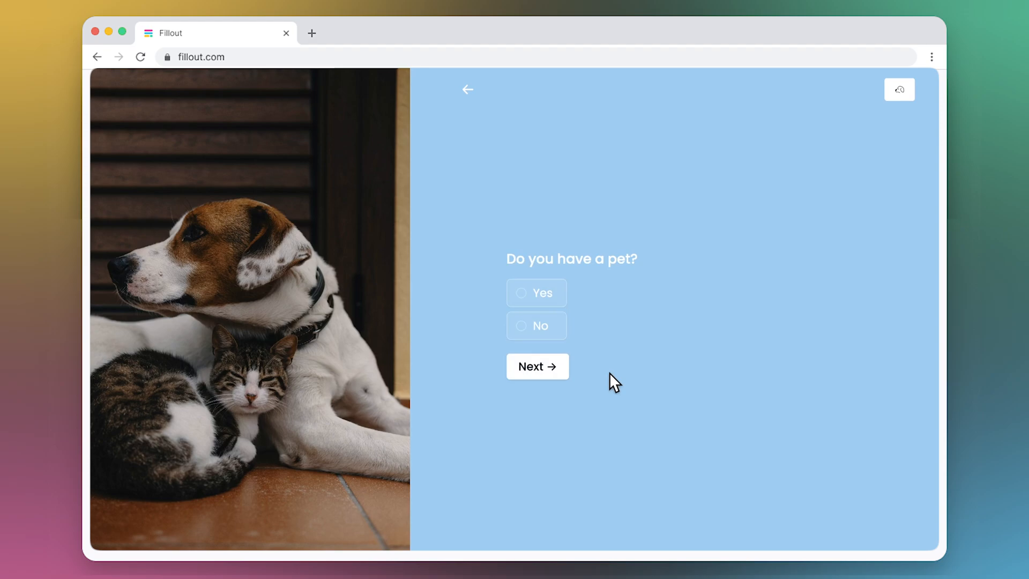
pyautogui.moveTo(591, 315)
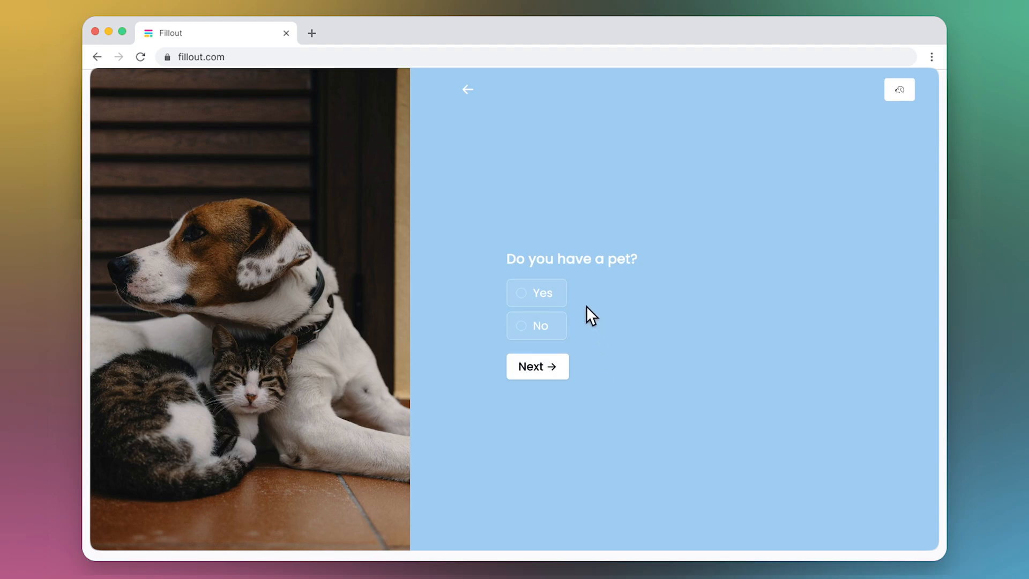
# Answer Yes to having a pet in the preview, then return to the form editor.
pyautogui.click(535, 293)
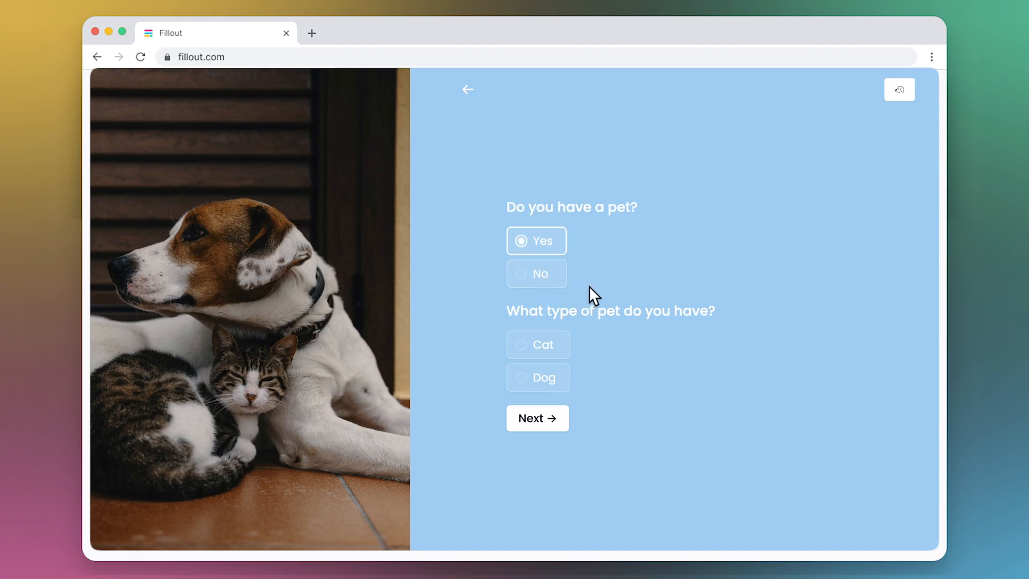
pyautogui.click(537, 378)
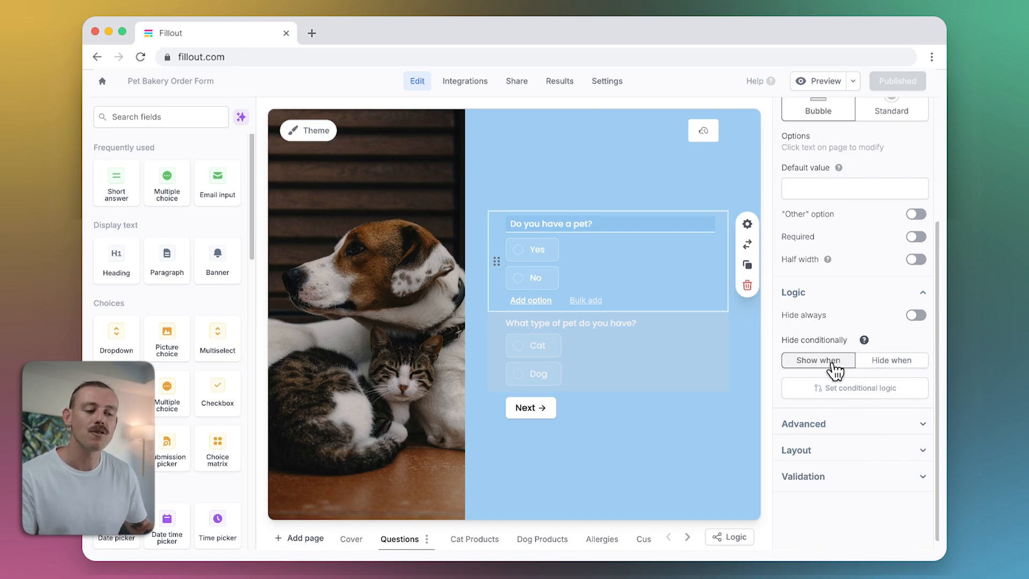
# Add a display condition 'Do you have a pet? equals Yes' and remove the empty extra row.
pyautogui.click(855, 387)
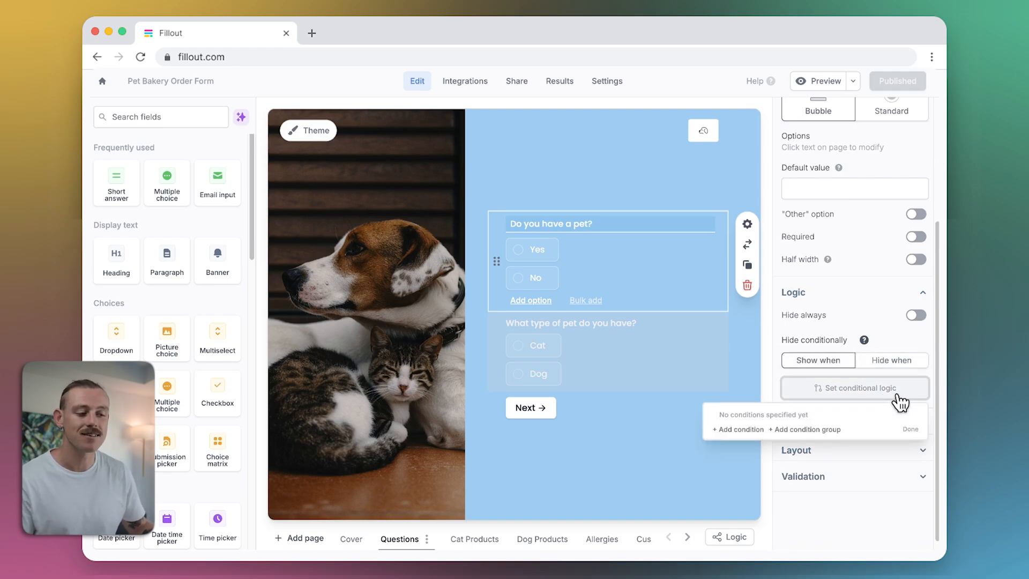
pyautogui.click(738, 429)
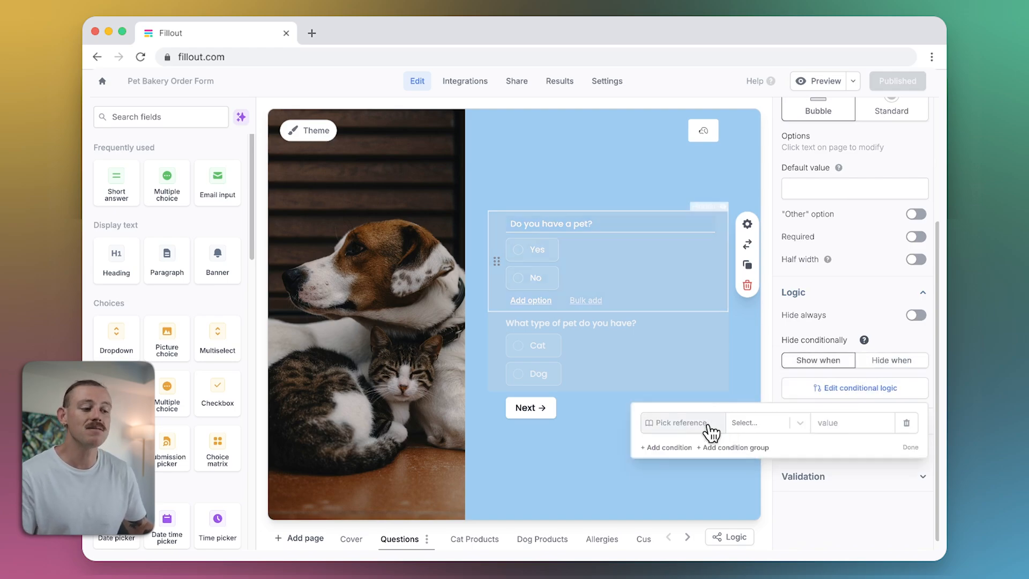
pyautogui.click(823, 81)
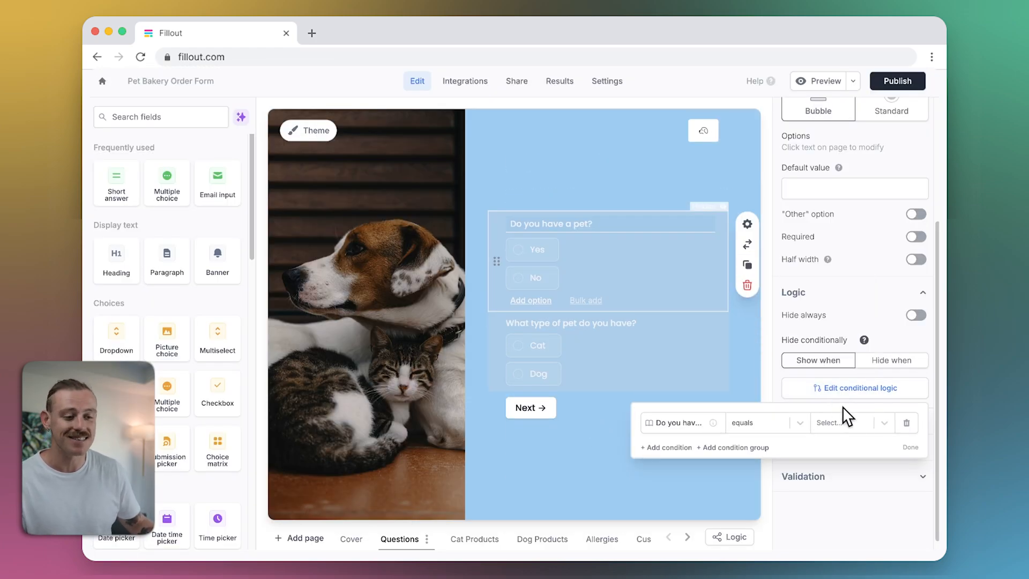
pyautogui.click(847, 423)
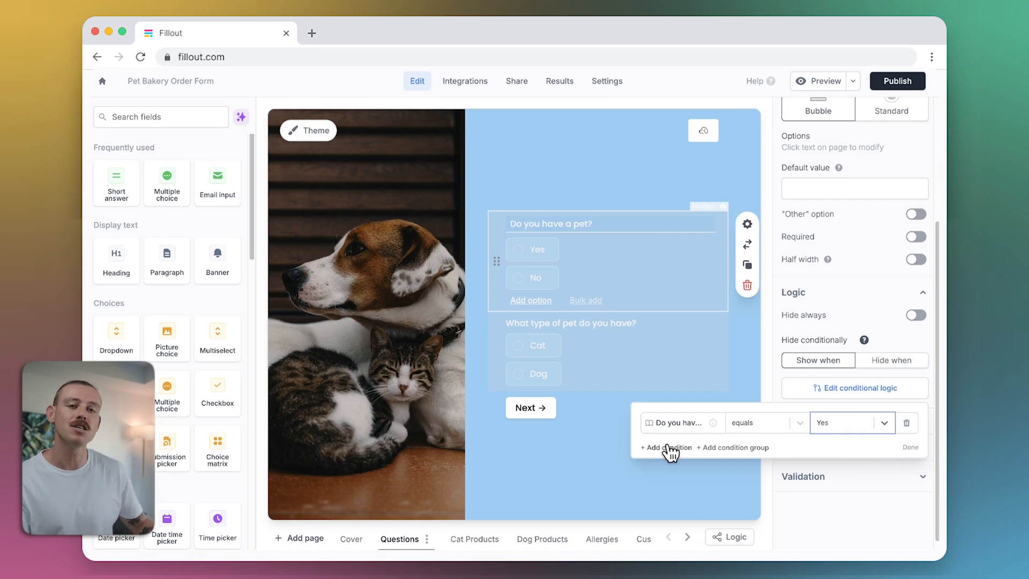
pyautogui.click(665, 447)
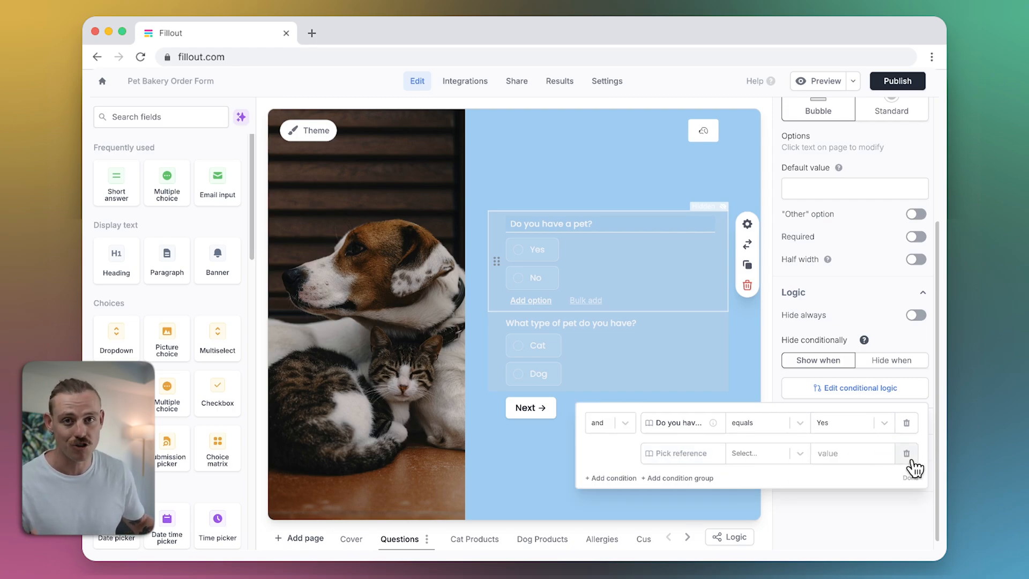
pyautogui.click(649, 539)
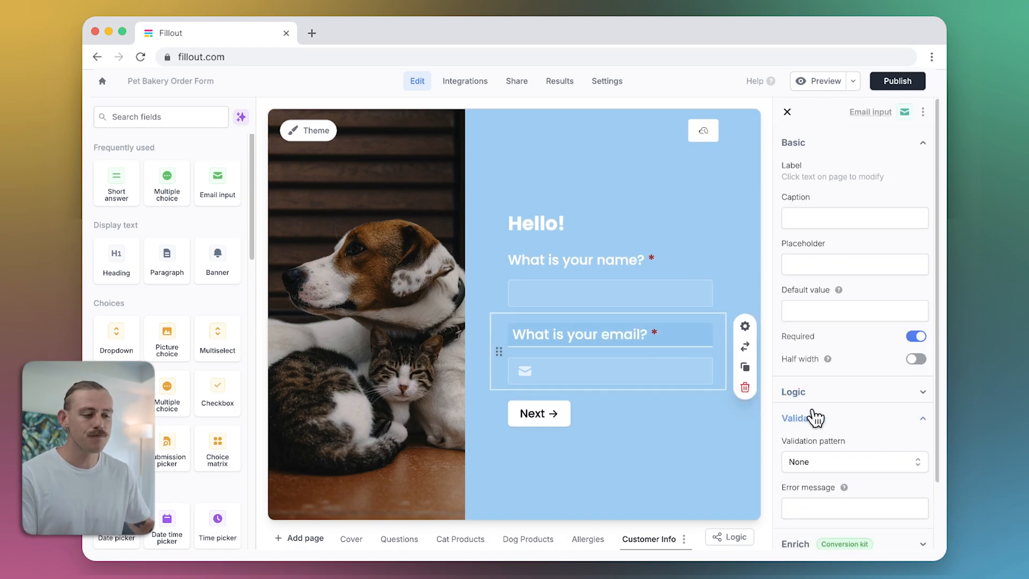
pyautogui.scroll(-3)
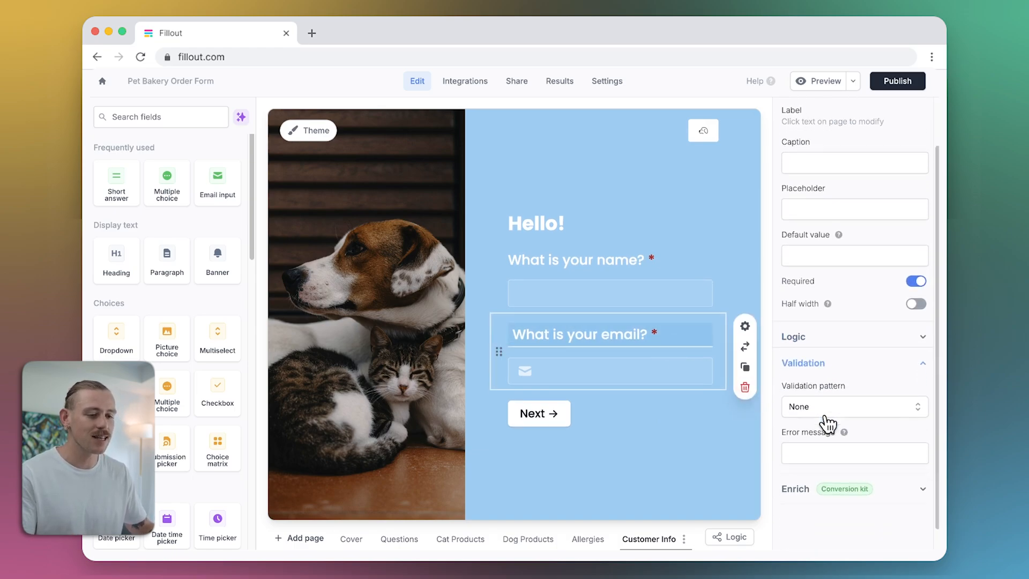
pyautogui.click(854, 406)
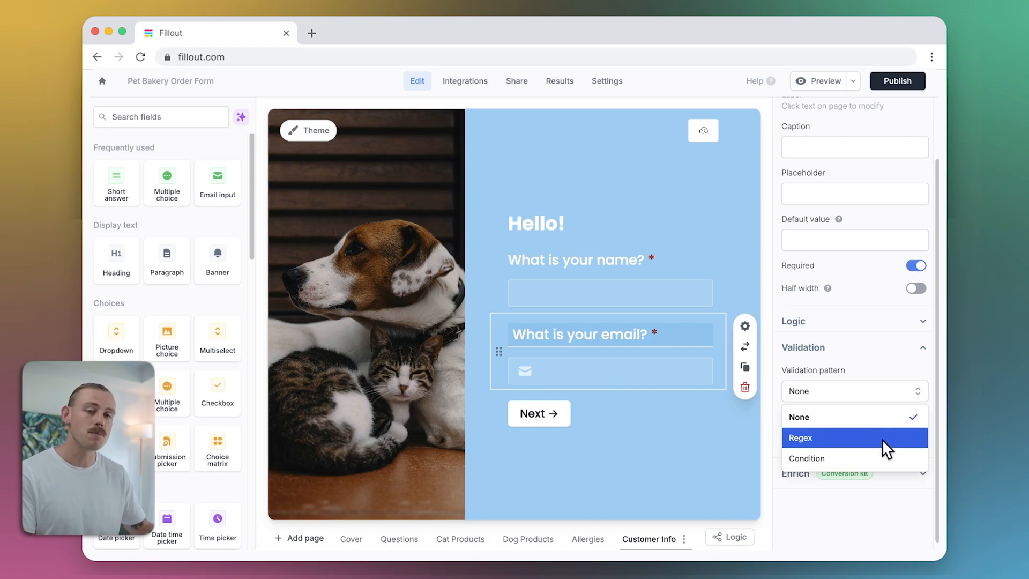
pyautogui.click(807, 458)
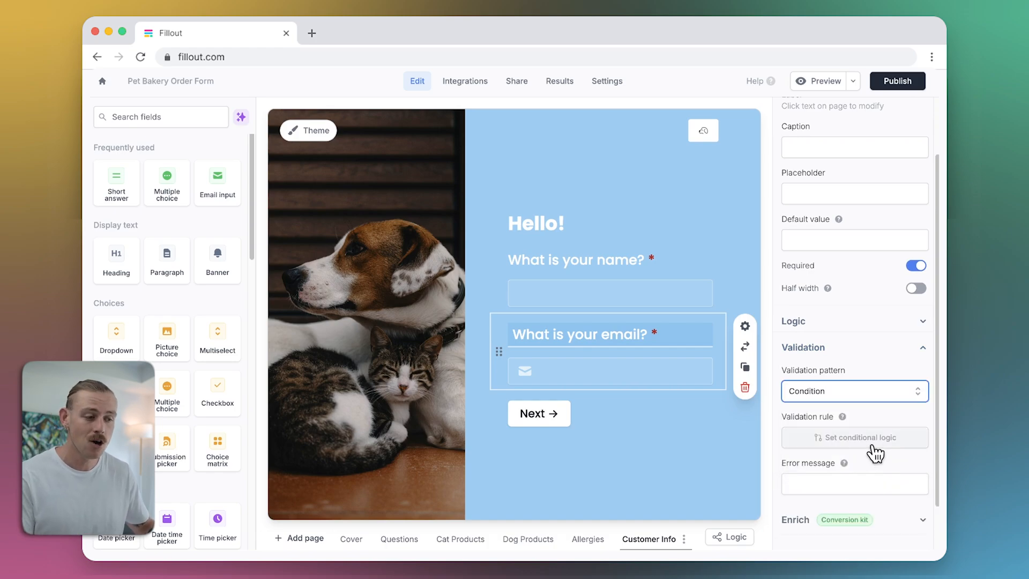
pyautogui.click(854, 437)
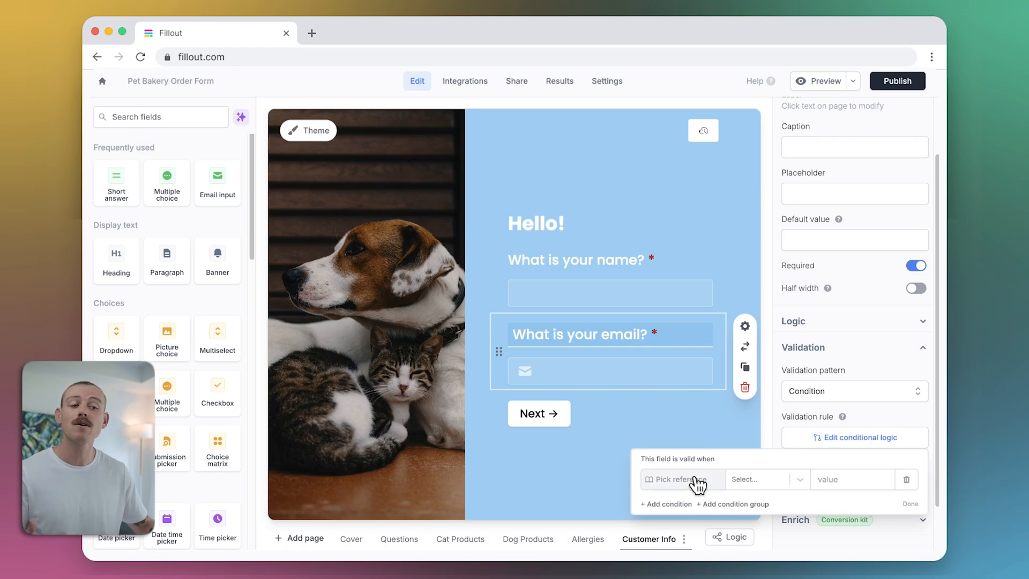
pyautogui.click(681, 478)
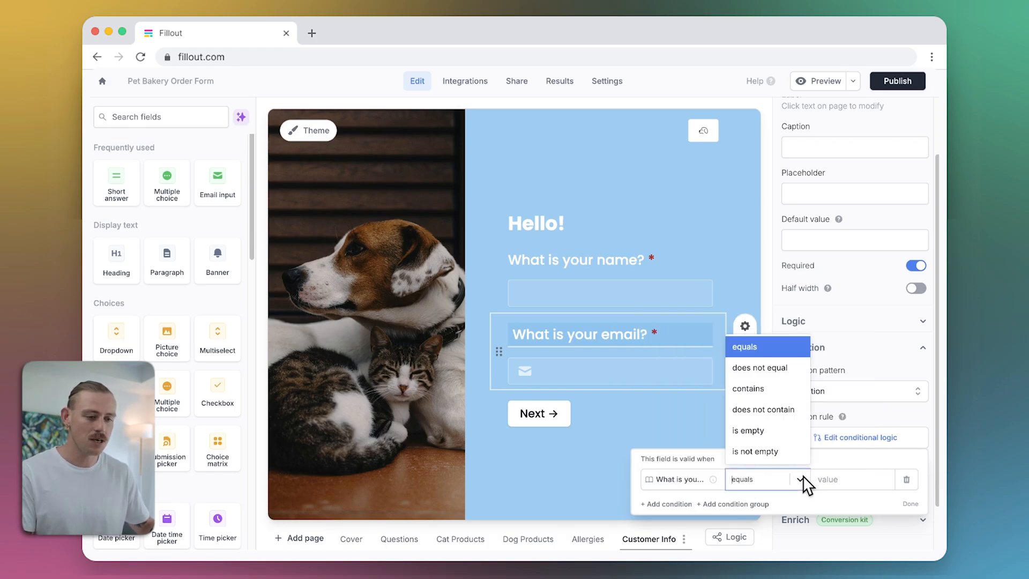
pyautogui.click(747, 388)
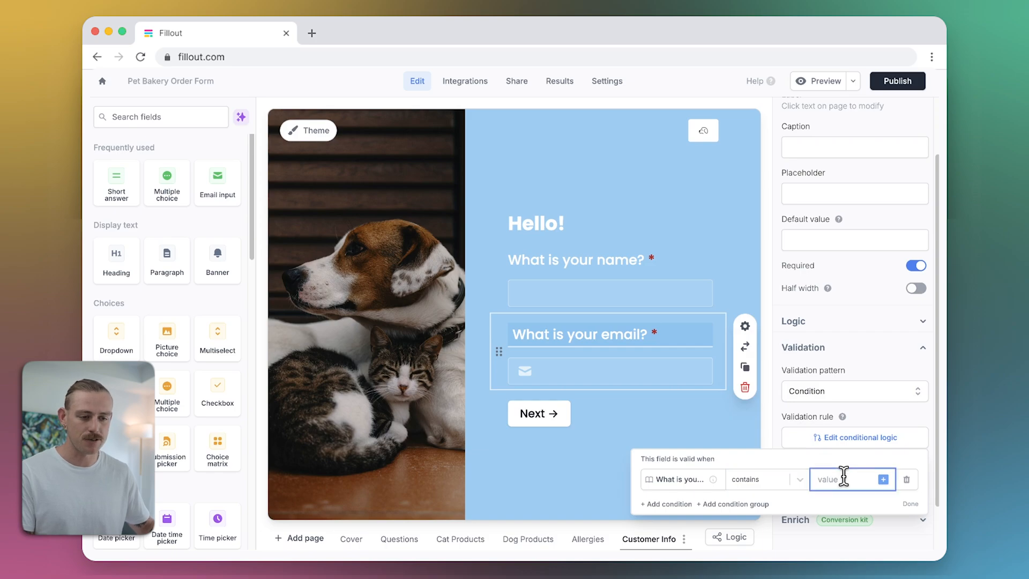
pyautogui.write('@gmail')
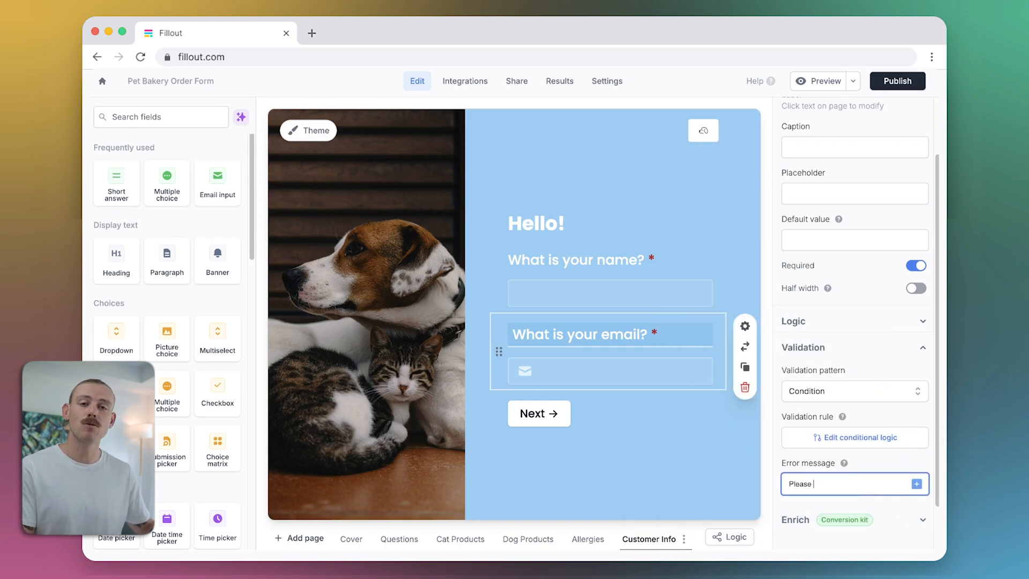
# Set the validation error message to 'Please use a valid email'.
pyautogui.write('use a valid email')
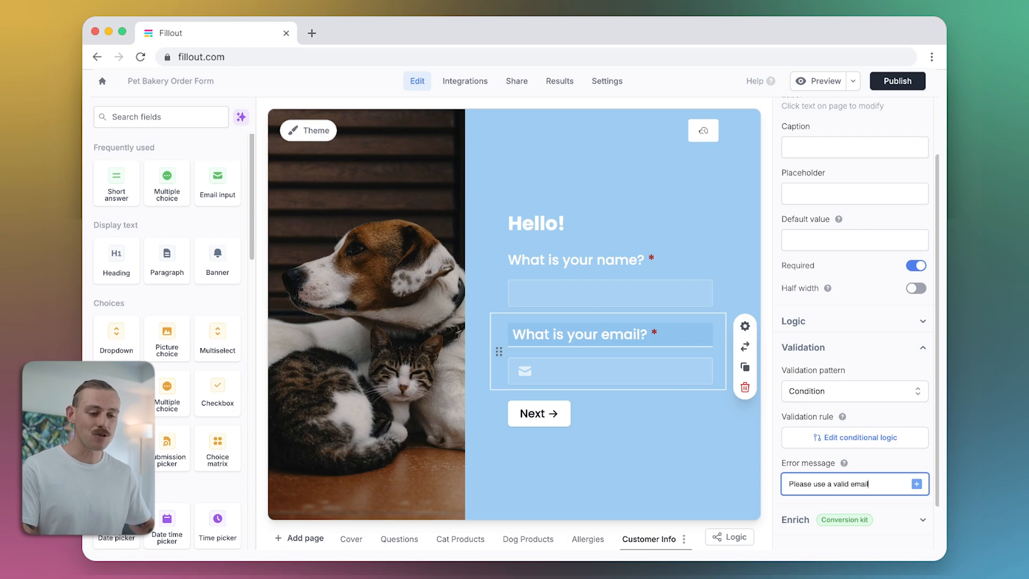
pyautogui.click(916, 484)
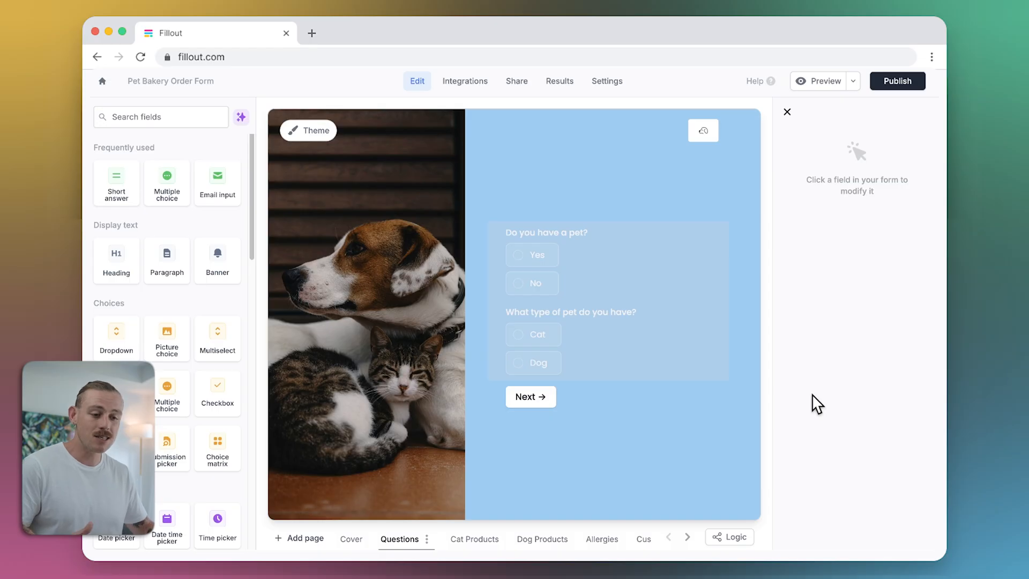
pyautogui.moveTo(694, 440)
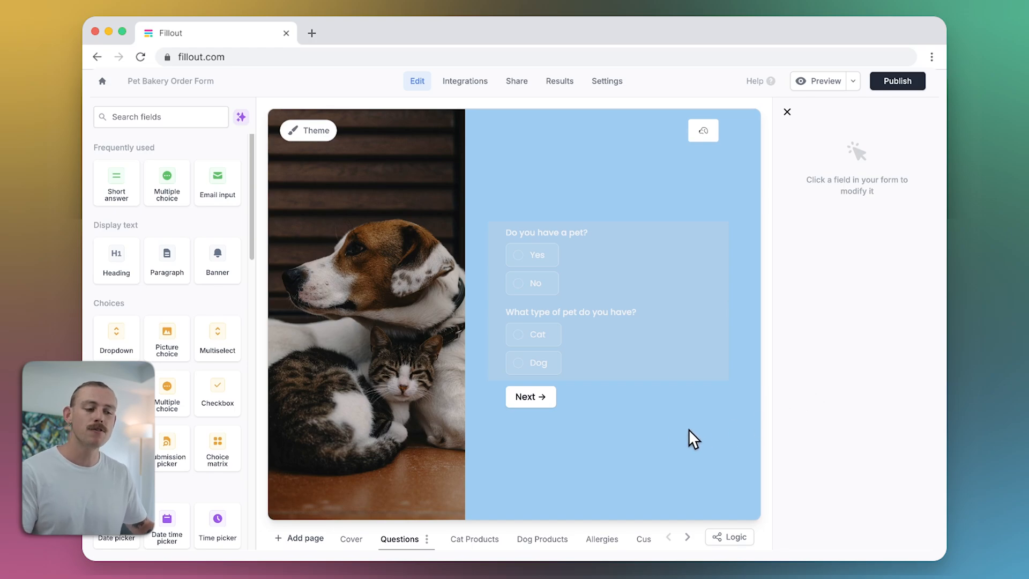
pyautogui.moveTo(557, 474)
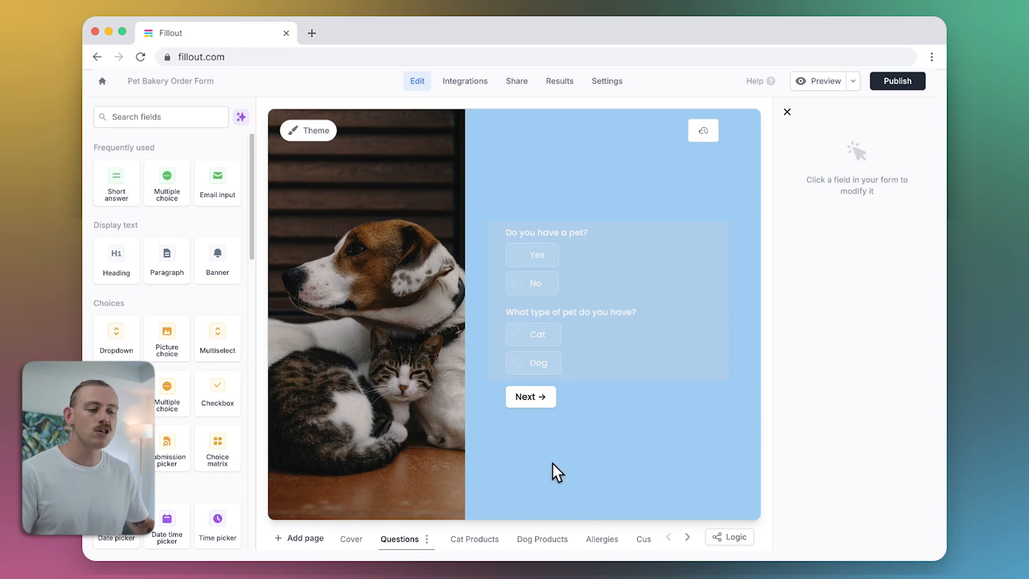
# Switch to the Dog Products page and bring up the page logic map.
pyautogui.click(528, 540)
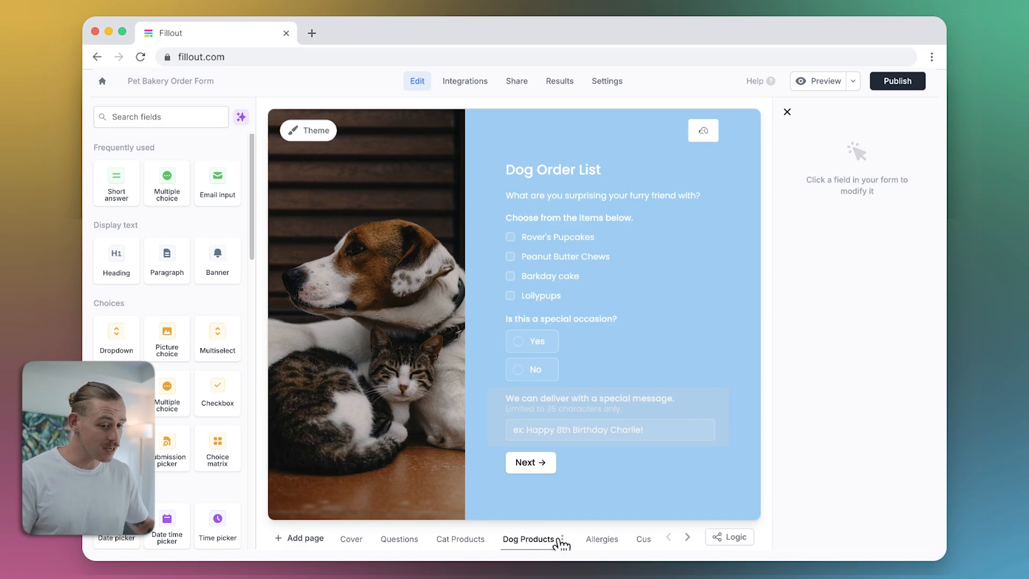
pyautogui.click(729, 535)
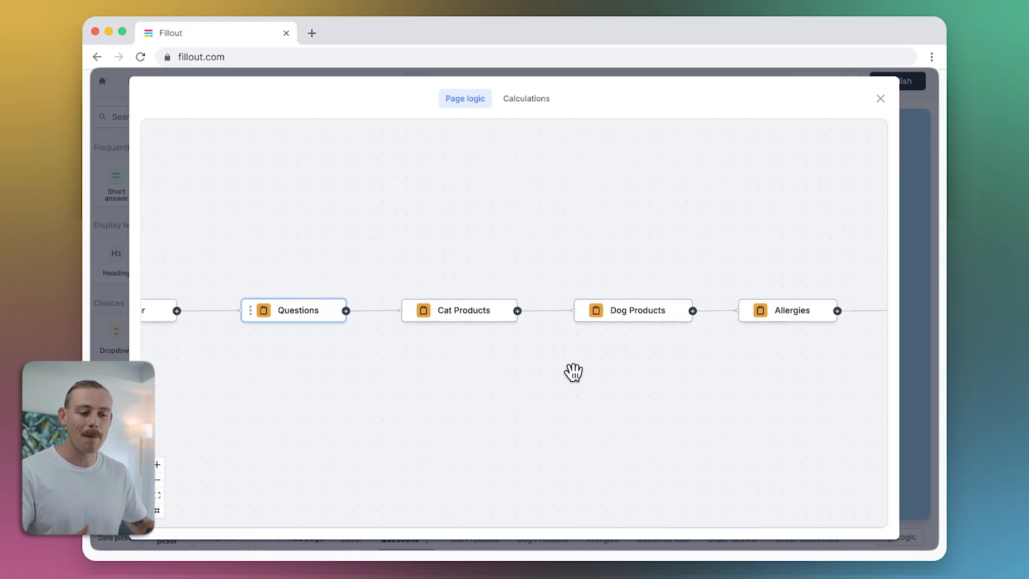
pyautogui.moveTo(667, 322)
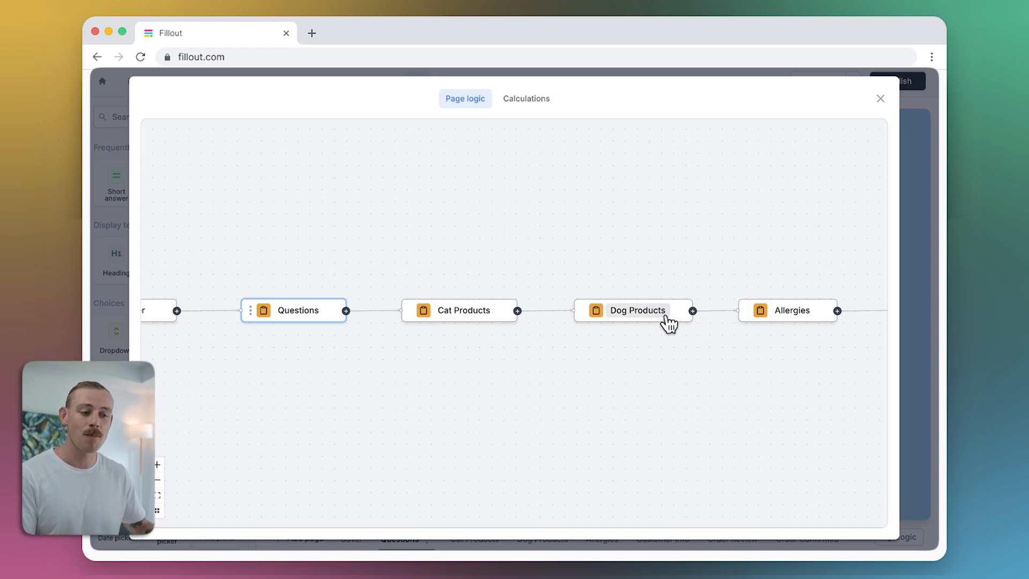
pyautogui.moveTo(492, 317)
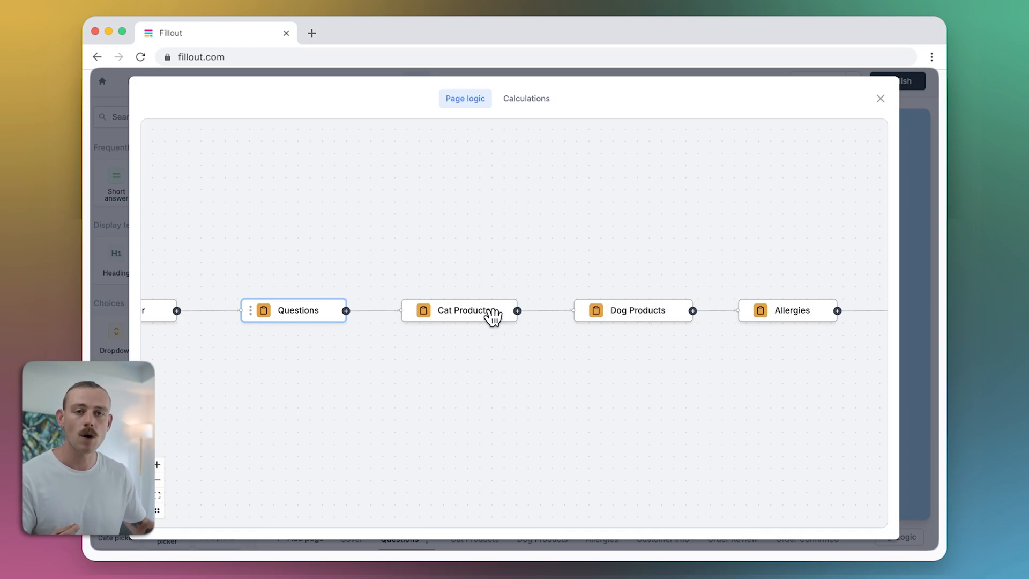
pyautogui.moveTo(446, 346)
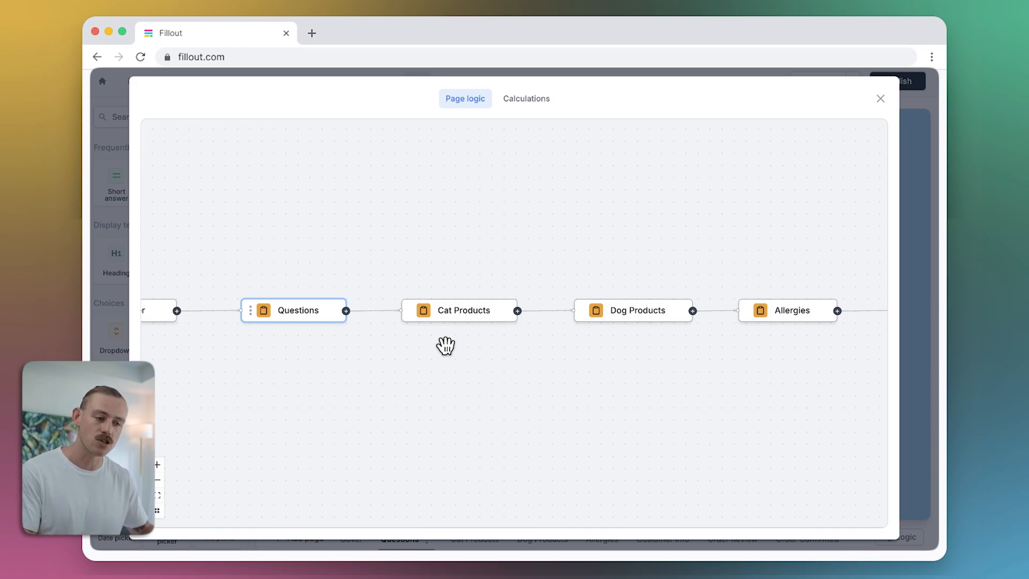
pyautogui.moveTo(328, 321)
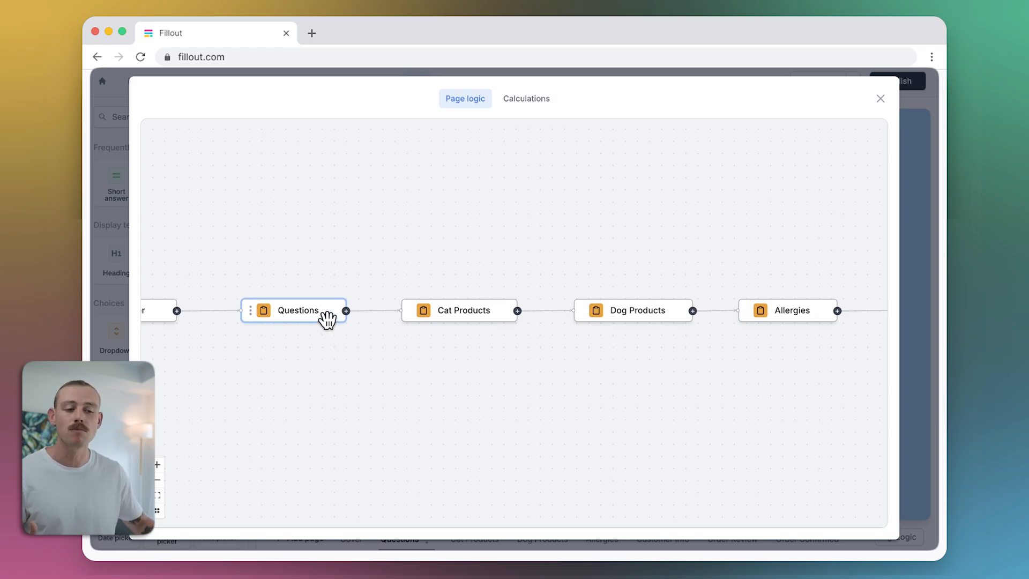
pyautogui.moveTo(375, 314)
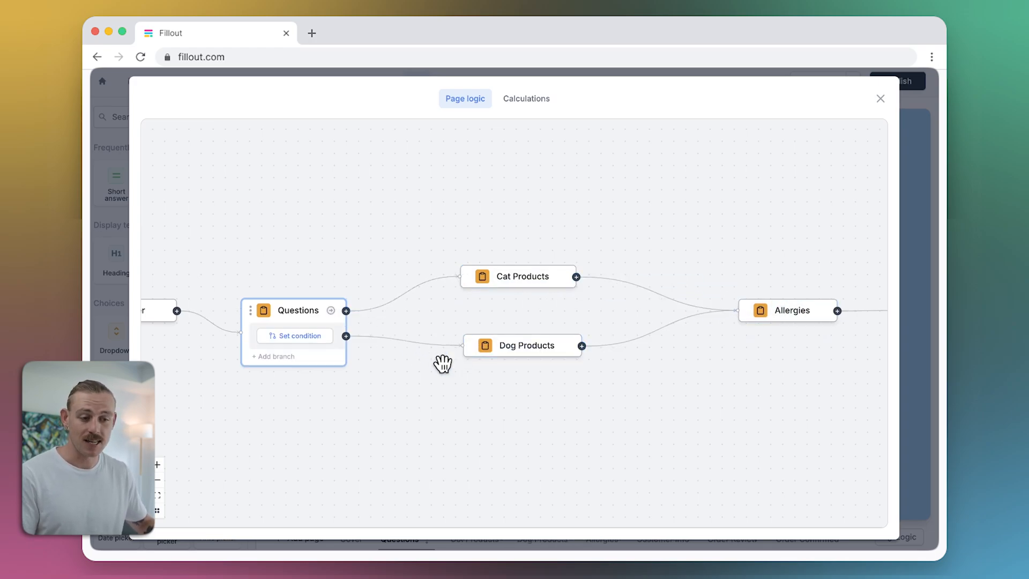
# Condition the Dog Products branch on pet type equals Dog, confirm, and close the logic map.
pyautogui.click(299, 336)
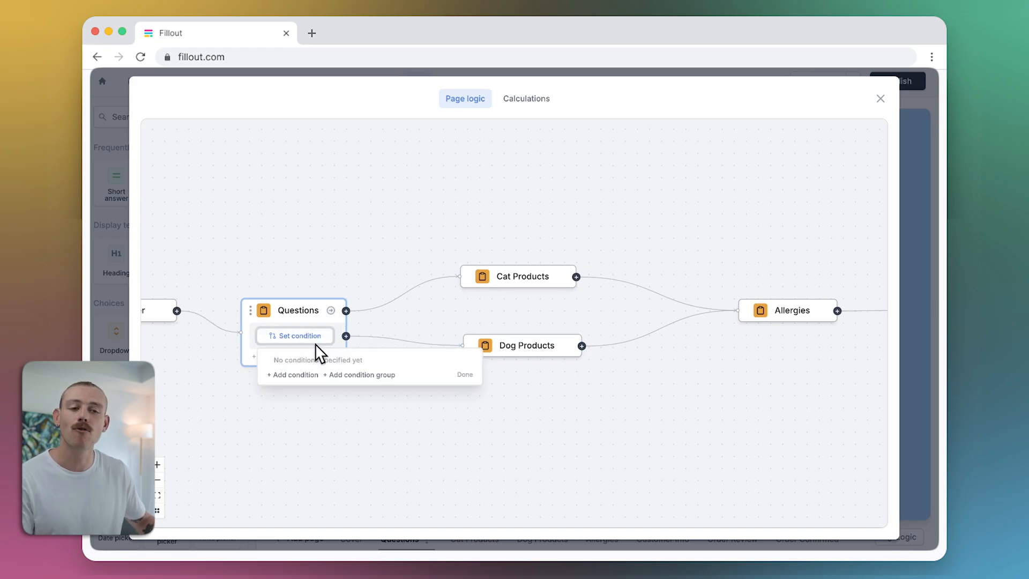
pyautogui.click(294, 375)
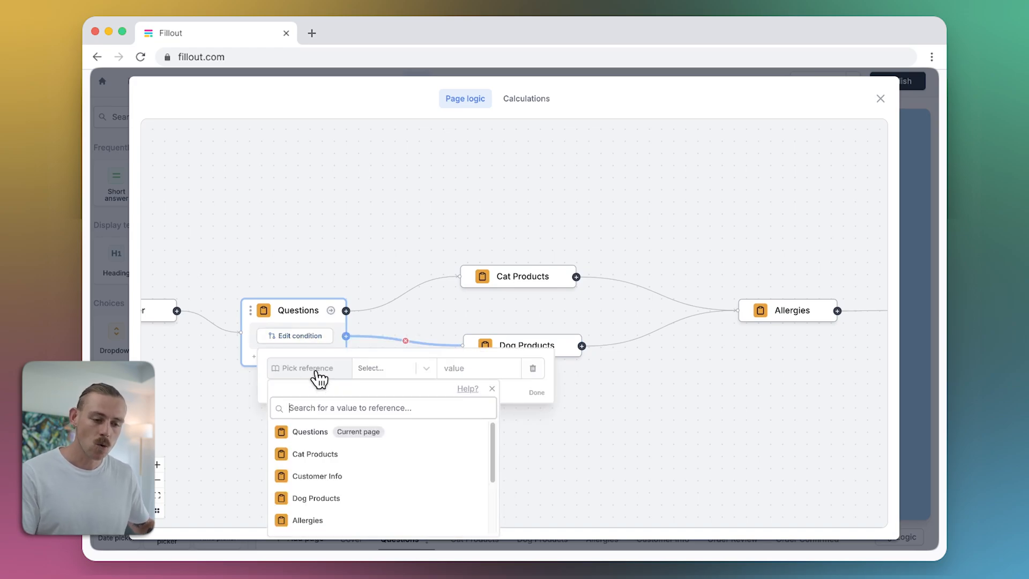
pyautogui.click(310, 431)
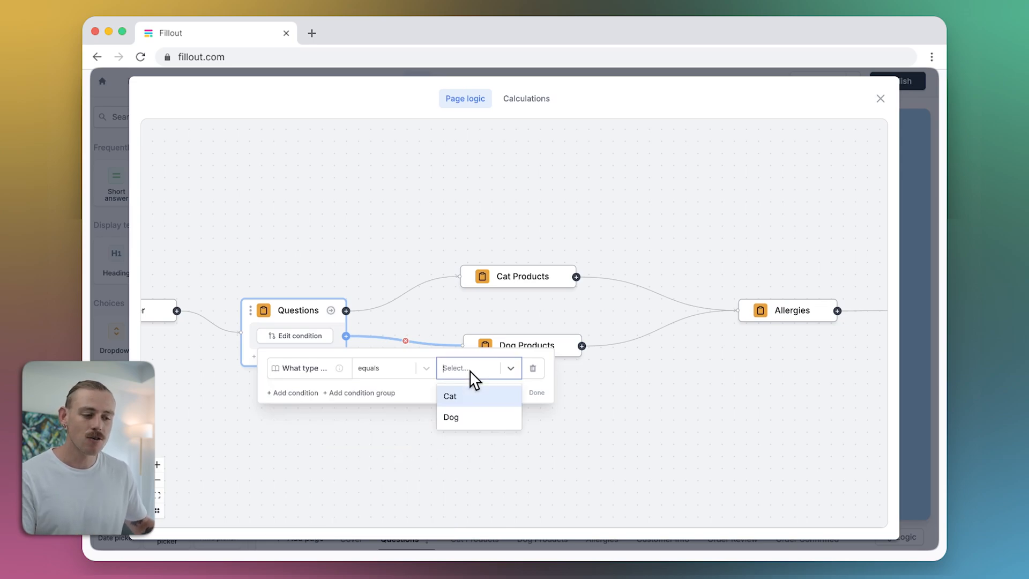
pyautogui.click(451, 417)
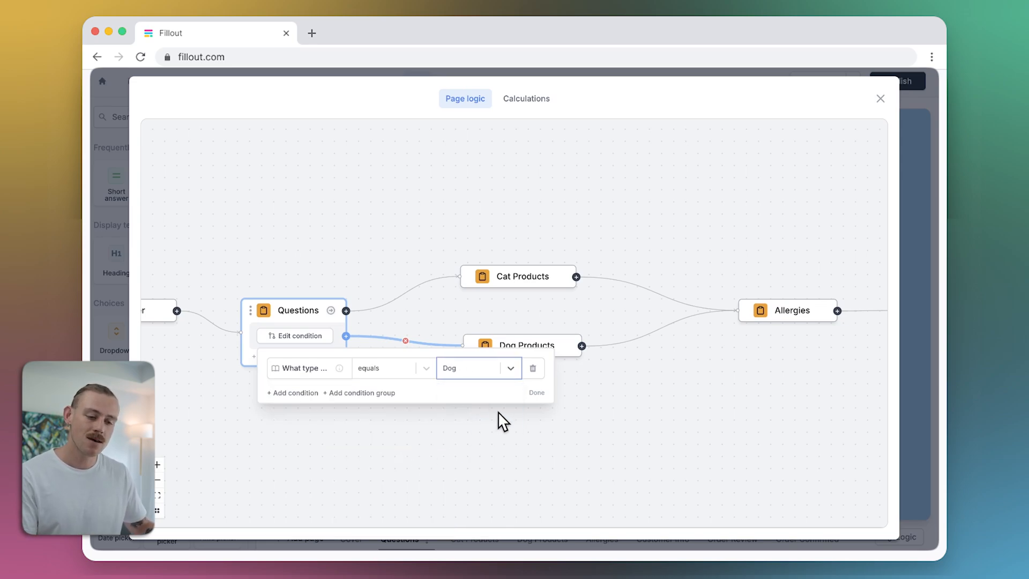
pyautogui.click(536, 392)
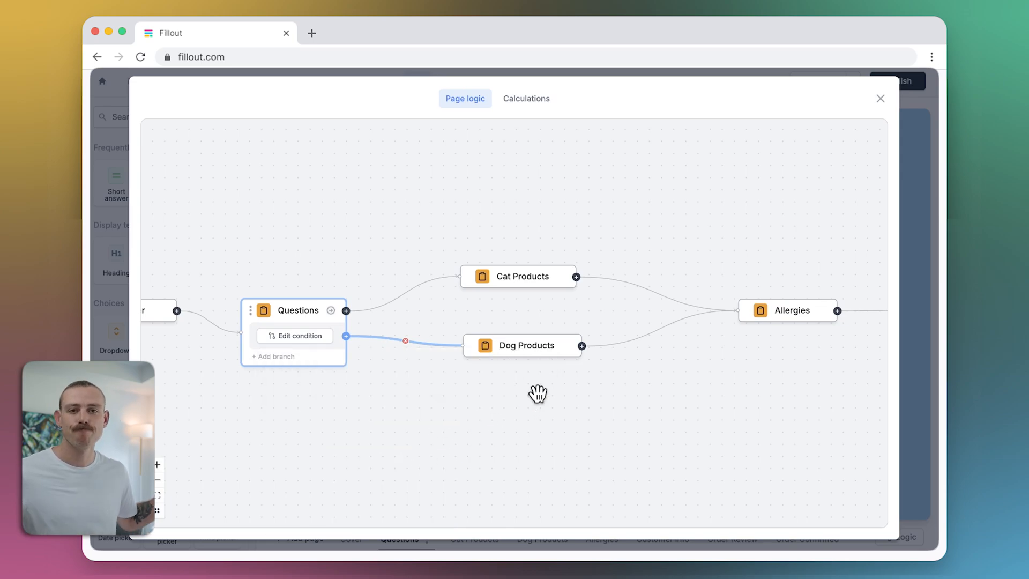
pyautogui.click(880, 99)
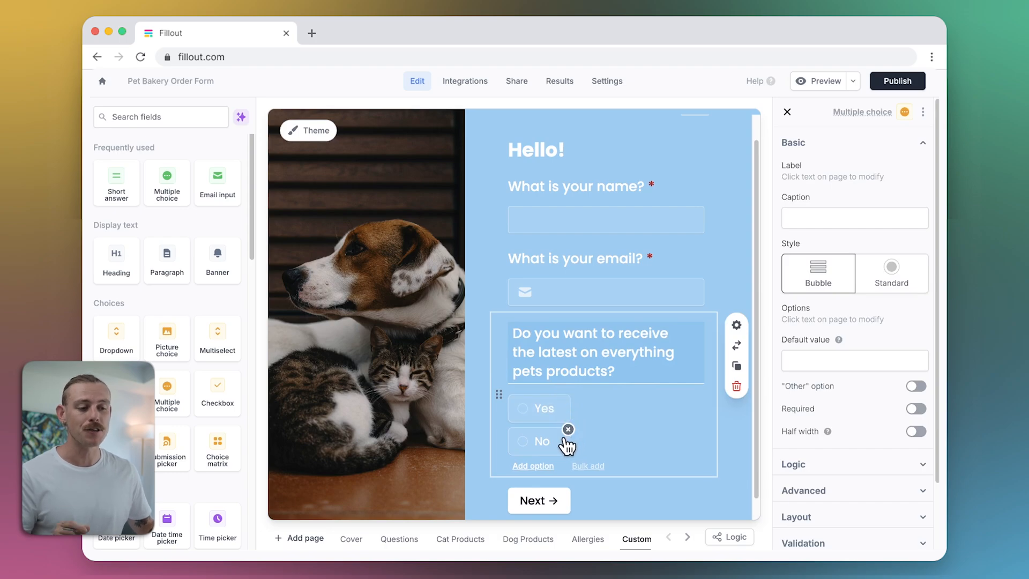
pyautogui.moveTo(464, 80)
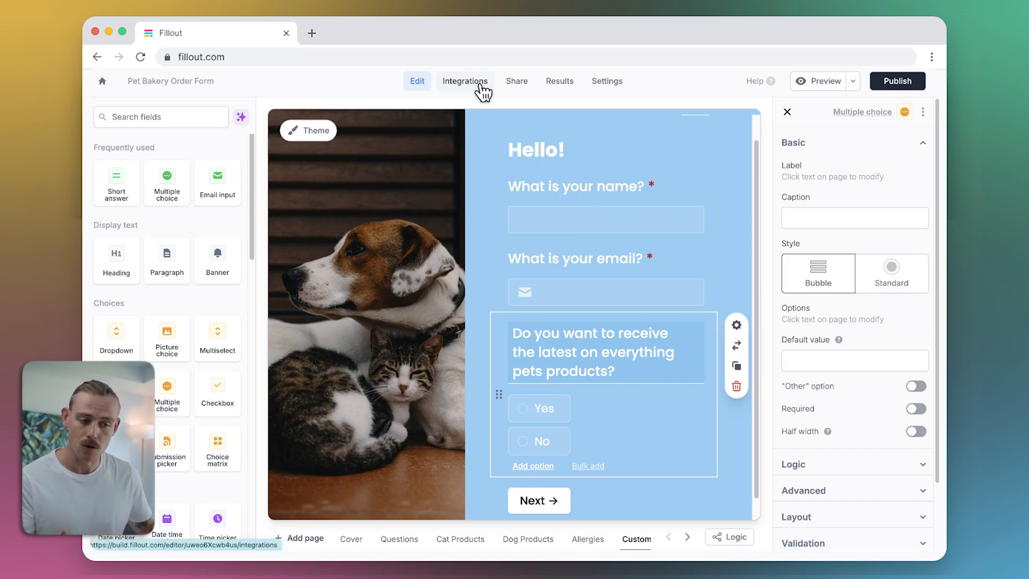
# In Integrations, continue with the existing Mailchimp account and choose Subscriber List as audience.
pyautogui.click(464, 81)
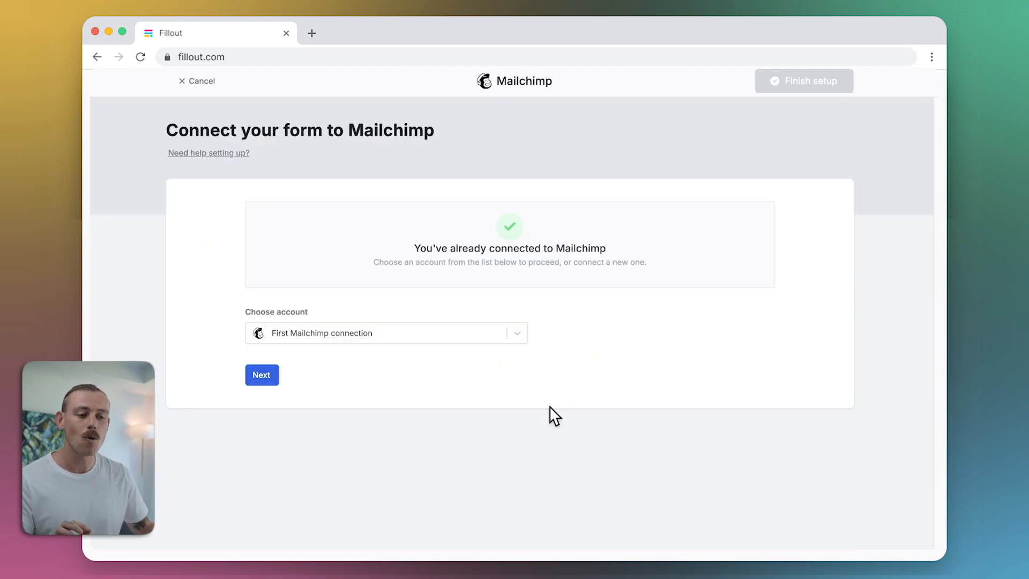
pyautogui.moveTo(261, 375)
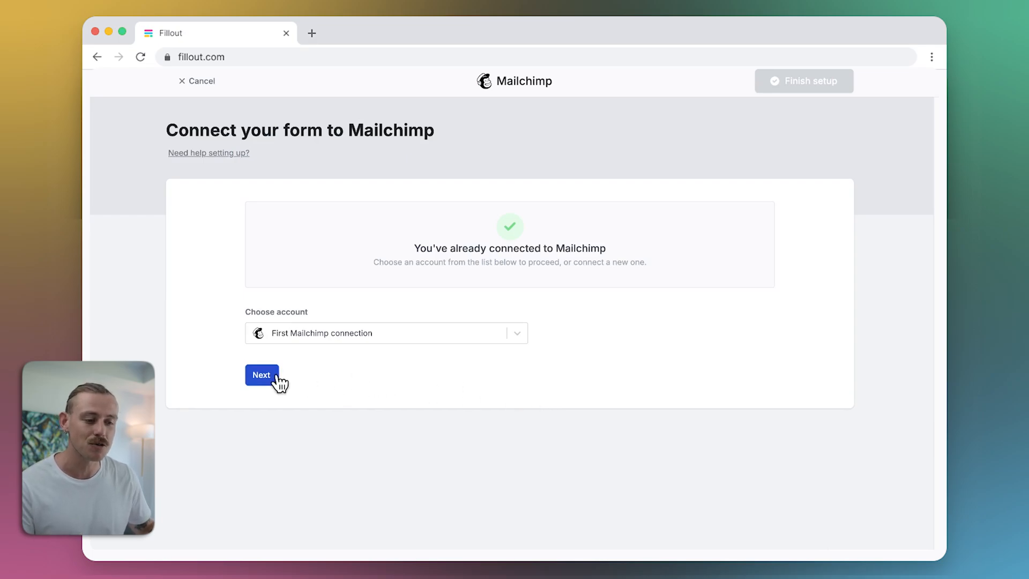
pyautogui.click(261, 375)
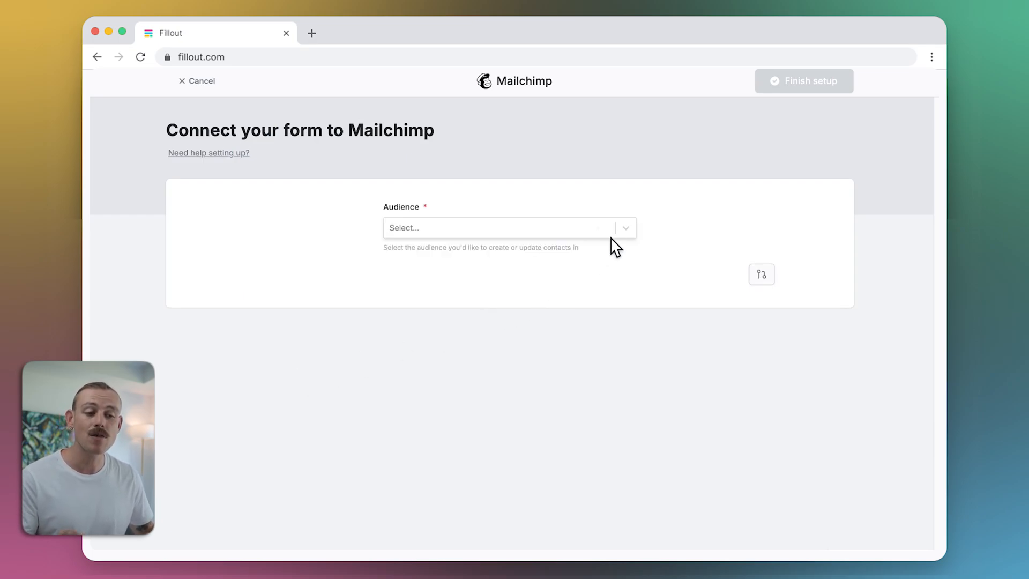
pyautogui.click(508, 227)
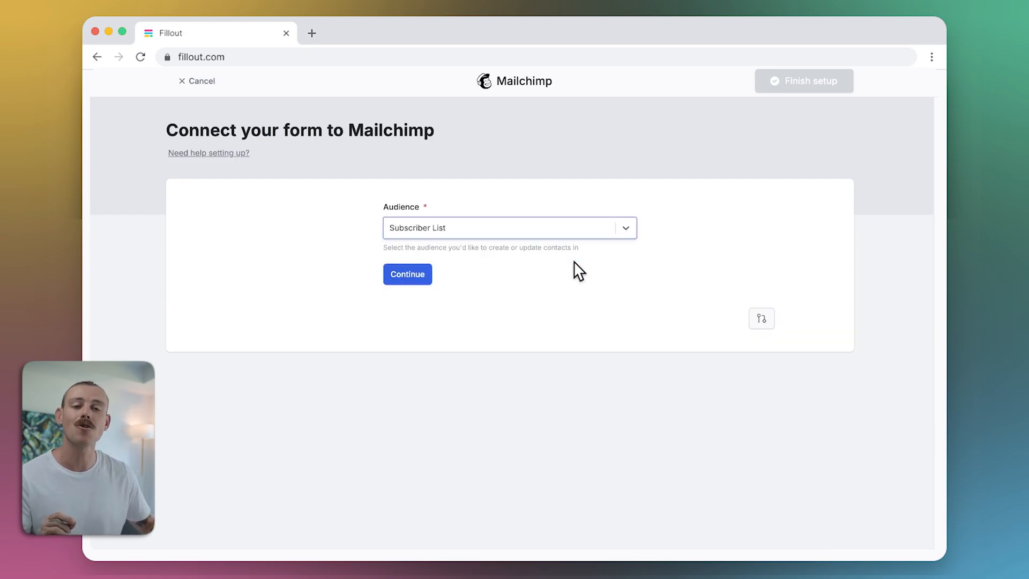